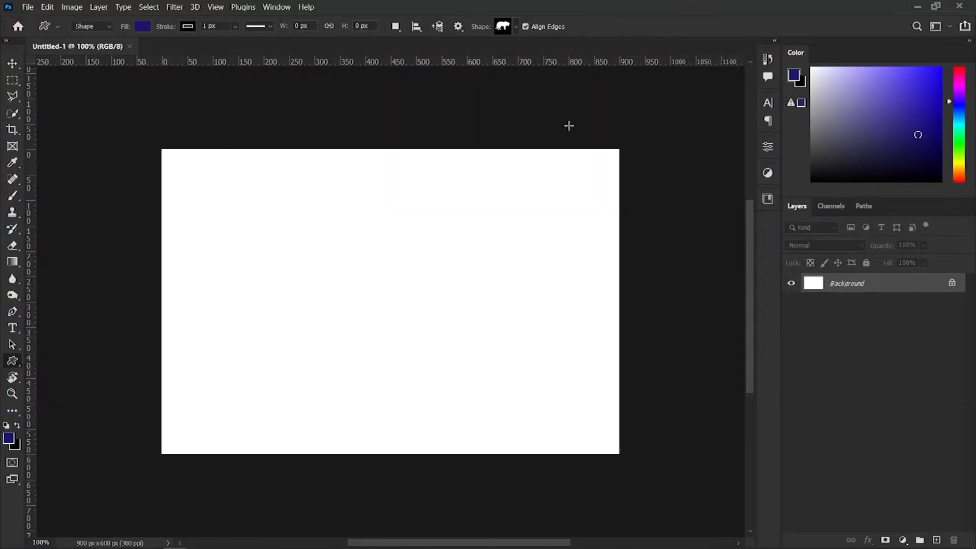
Step: Check the shape picker's current groups (Wild Animals, Leaf Trees, Boats, Flowers), then reach the Window menu
left_click(515, 26)
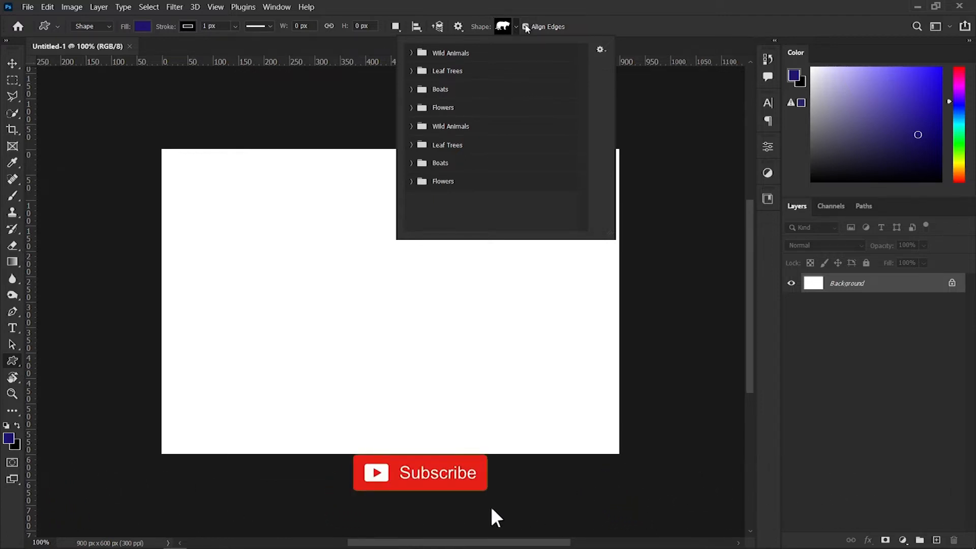
left_click(276, 8)
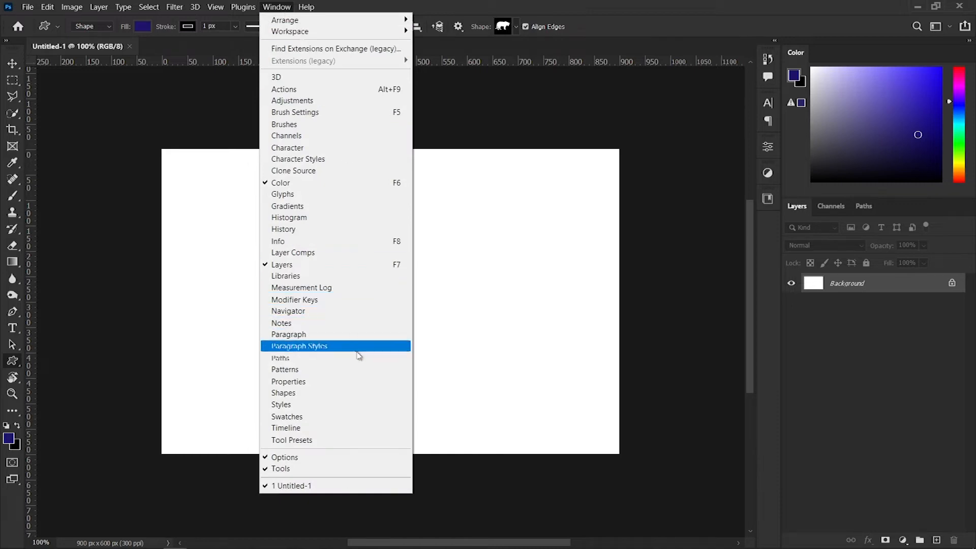
mouse_move(343, 396)
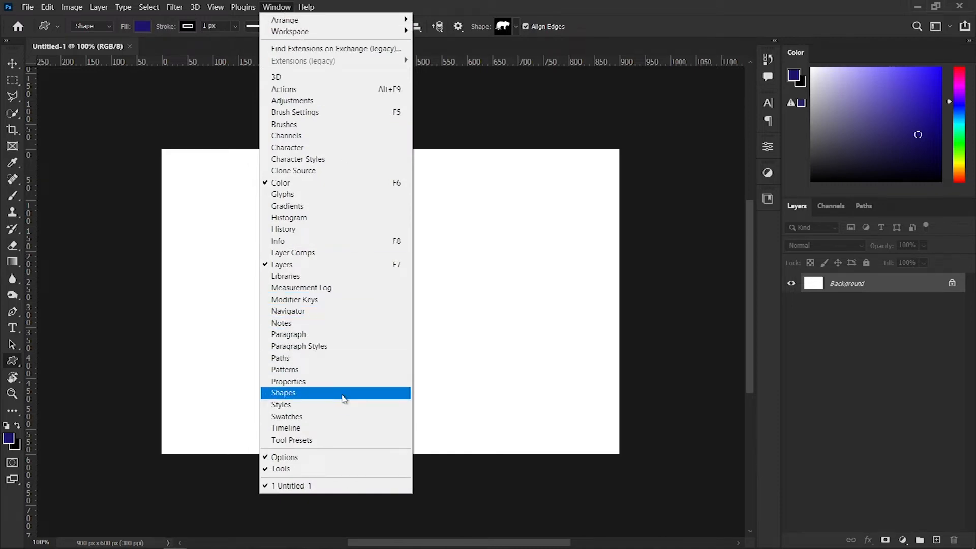
Step: Load Legacy Shapes and More via the Shapes panel menu and return to the shape picker
left_click(283, 393)
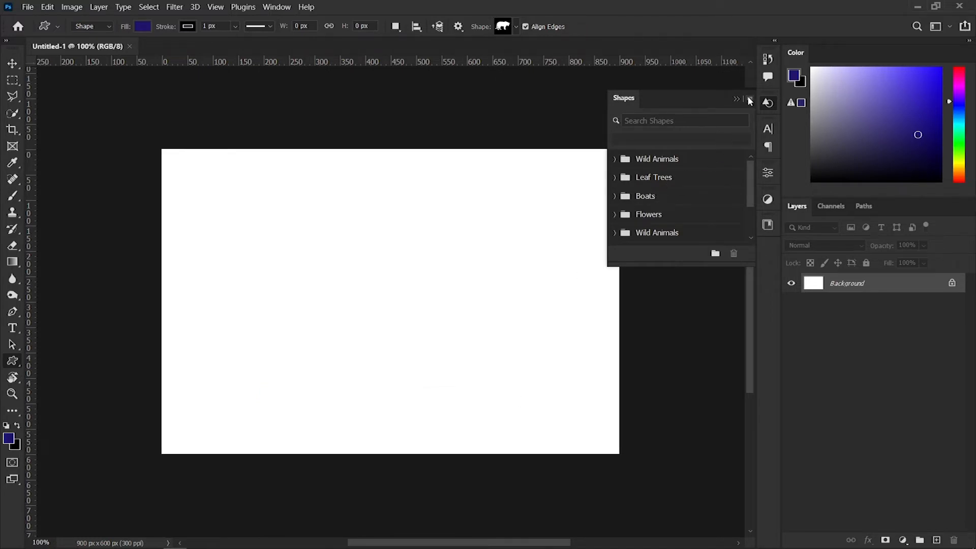
left_click(737, 99)
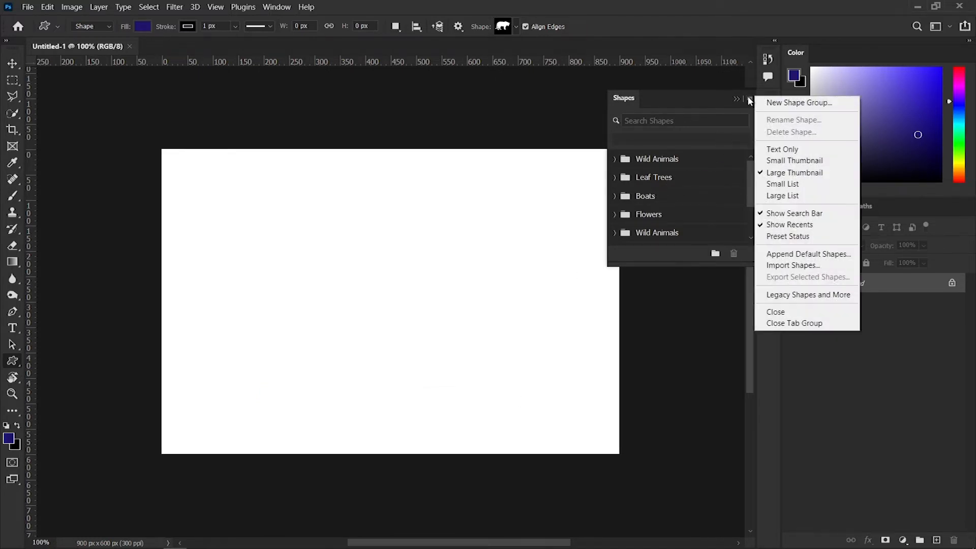
mouse_move(800, 102)
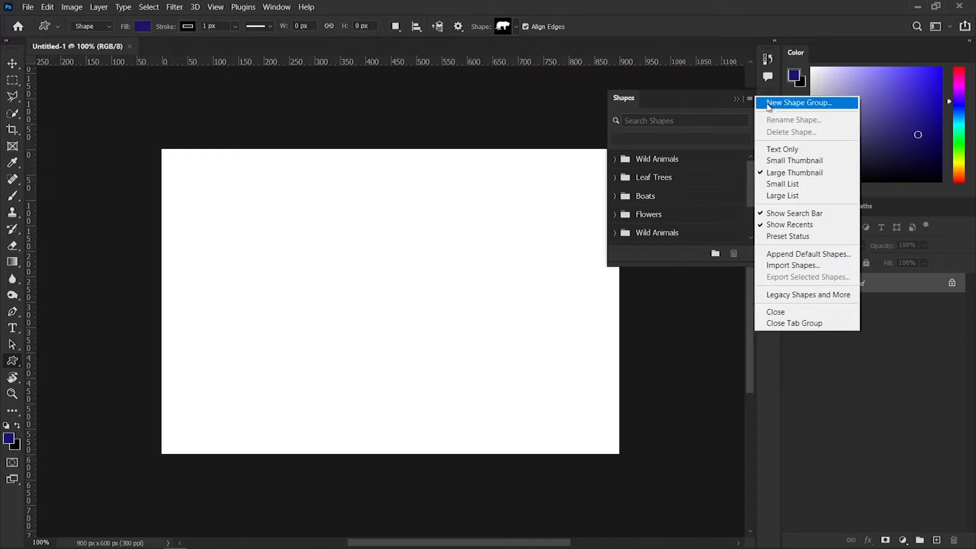
mouse_move(807, 295)
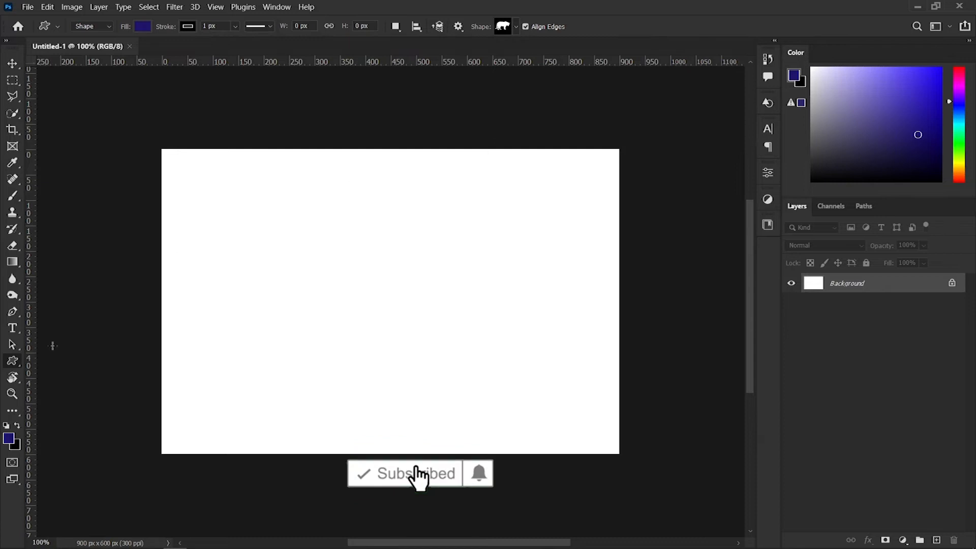
mouse_move(479, 476)
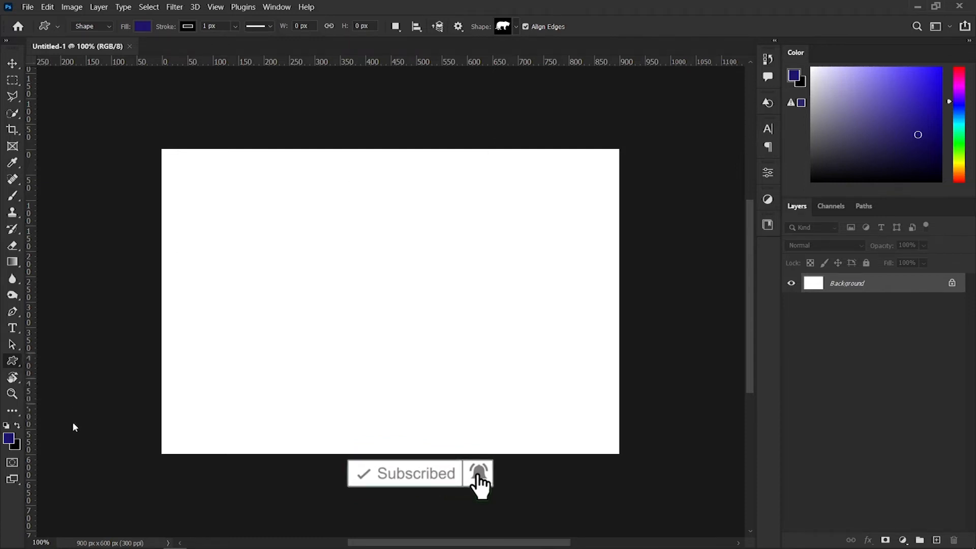
left_click(515, 26)
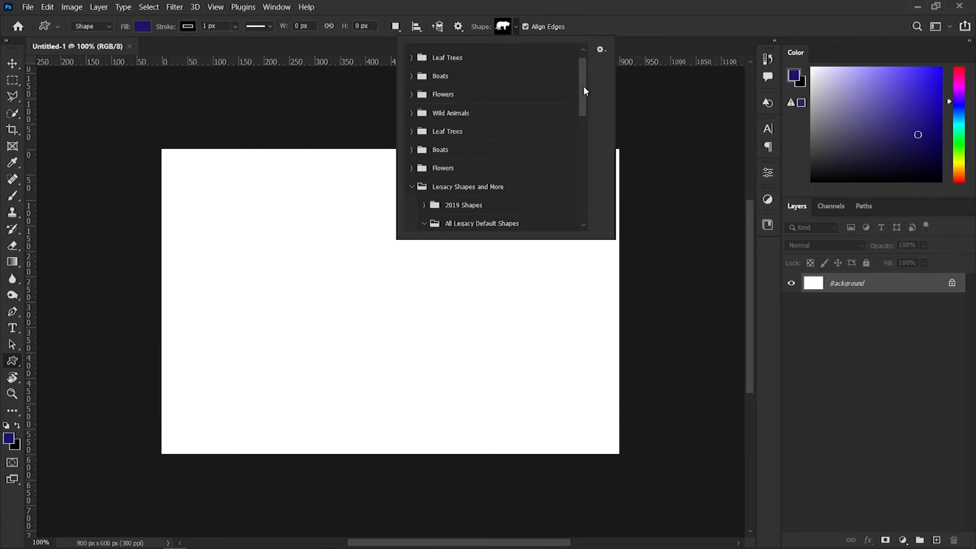
Step: Expand the Web, Tiles and Talk Bubbles legacy groups to reveal their shapes
scroll("down", 3)
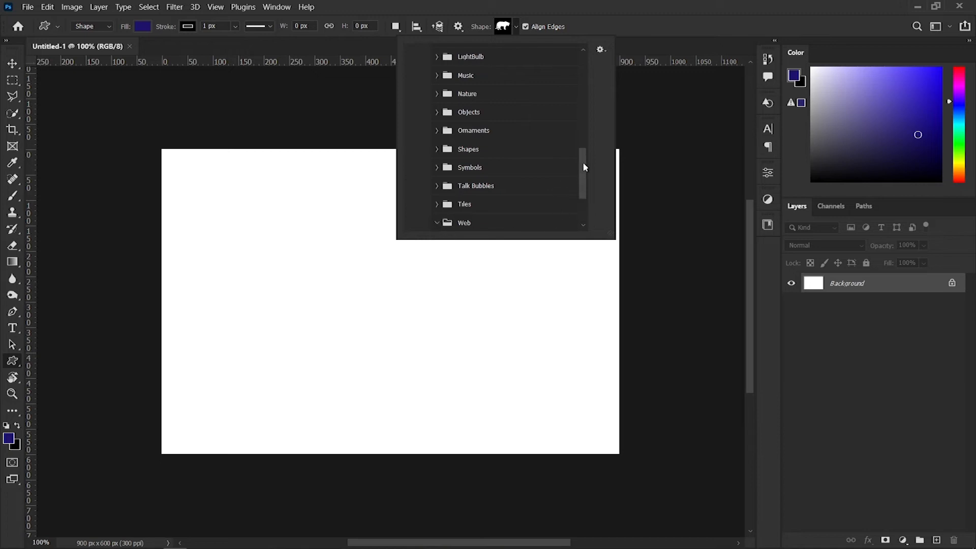
left_click(436, 223)
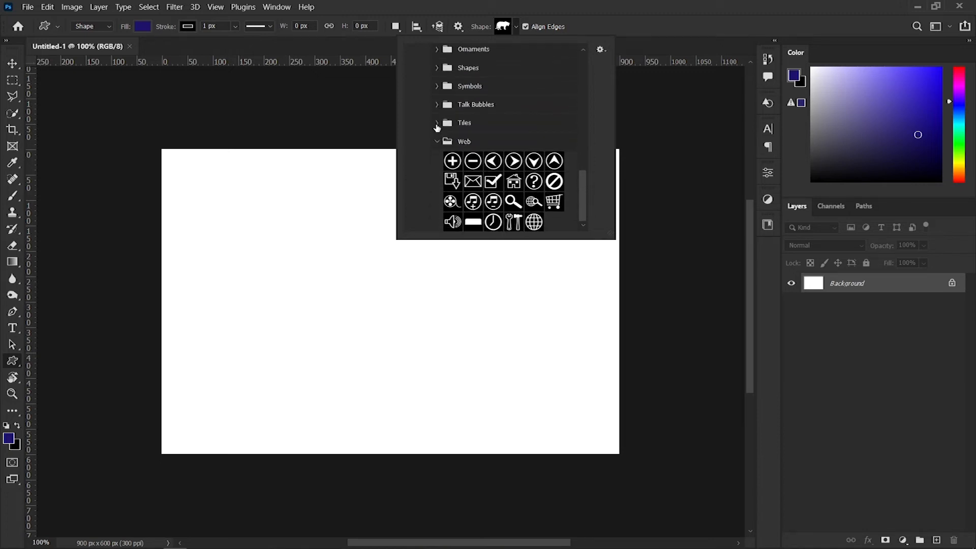
left_click(437, 123)
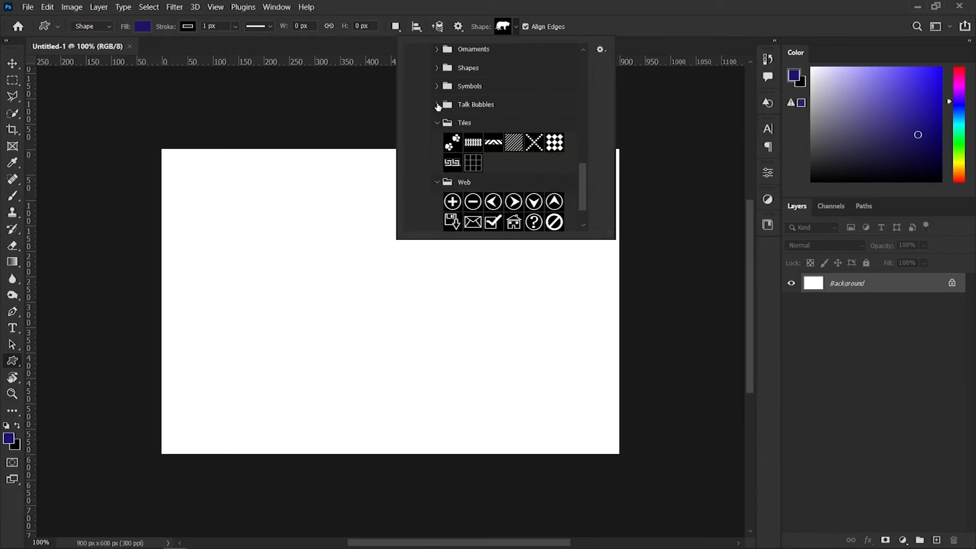
left_click(437, 104)
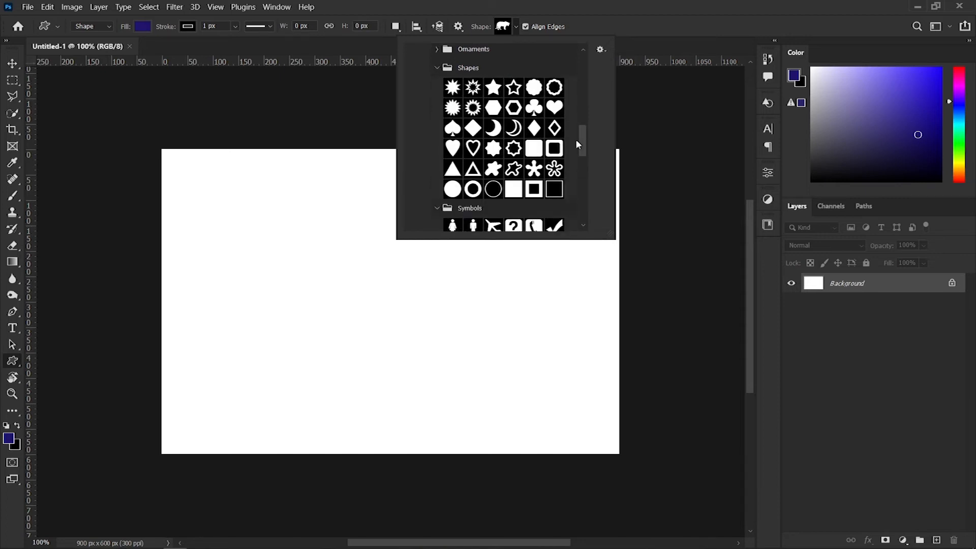
scroll("up", 3)
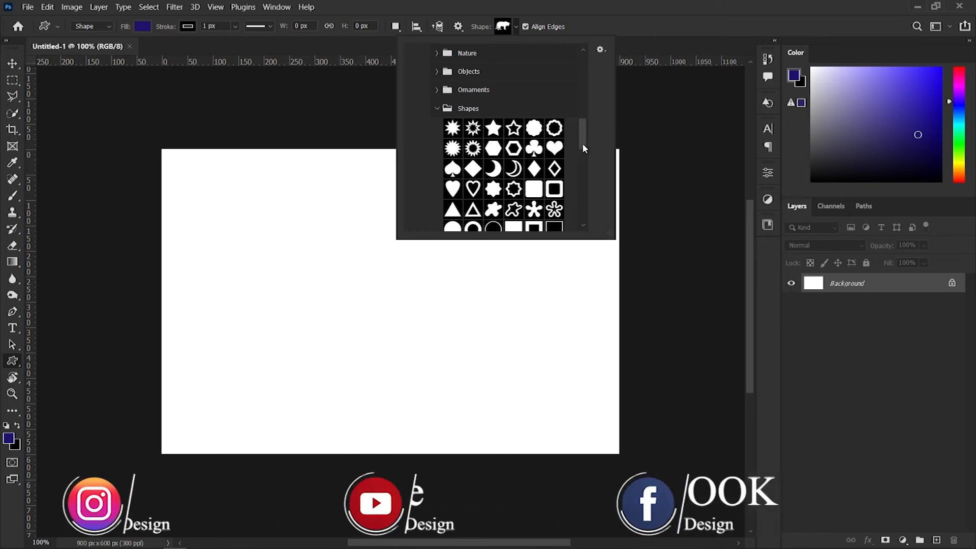
Step: Expand the Nature, Banners and Awards, and Artistic Textures legacy groups while browsing the list
scroll("up", 3)
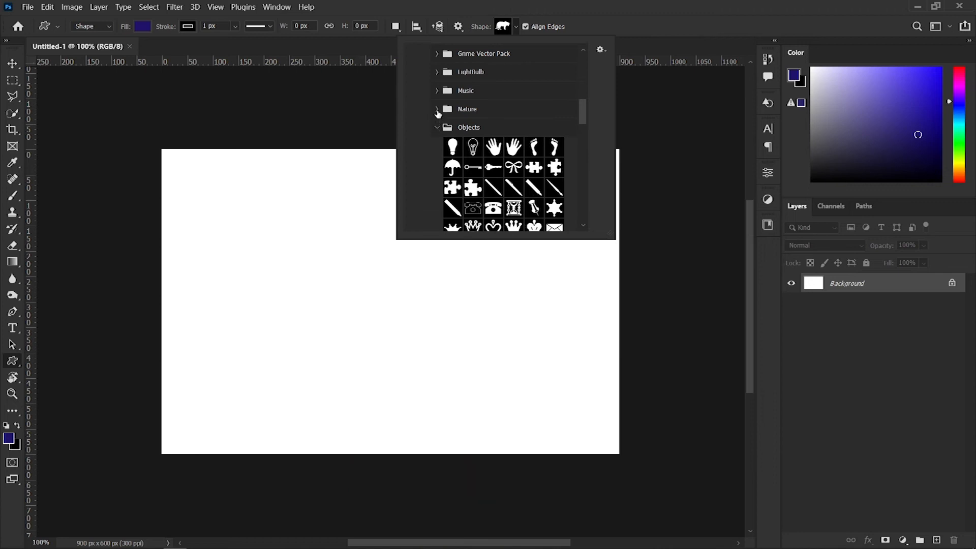
left_click(437, 91)
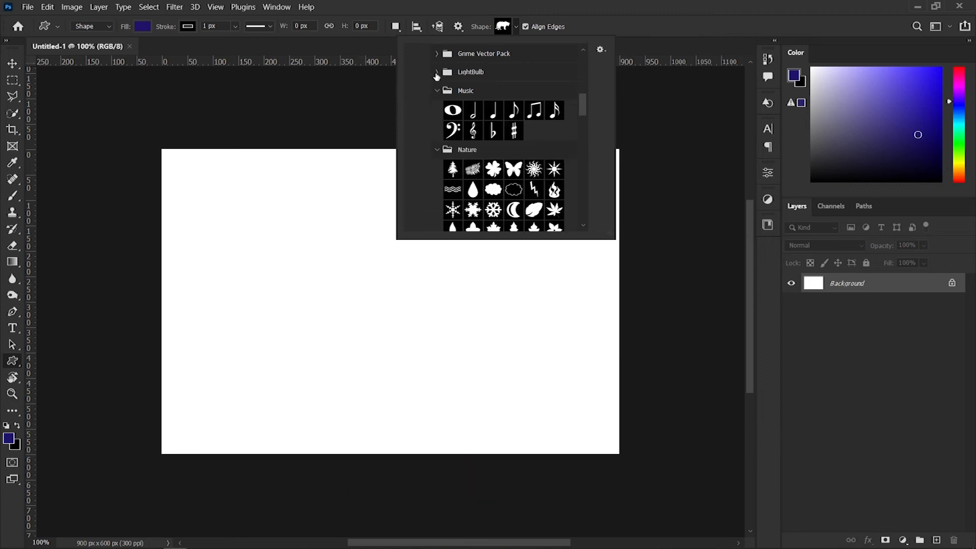
scroll("up", 3)
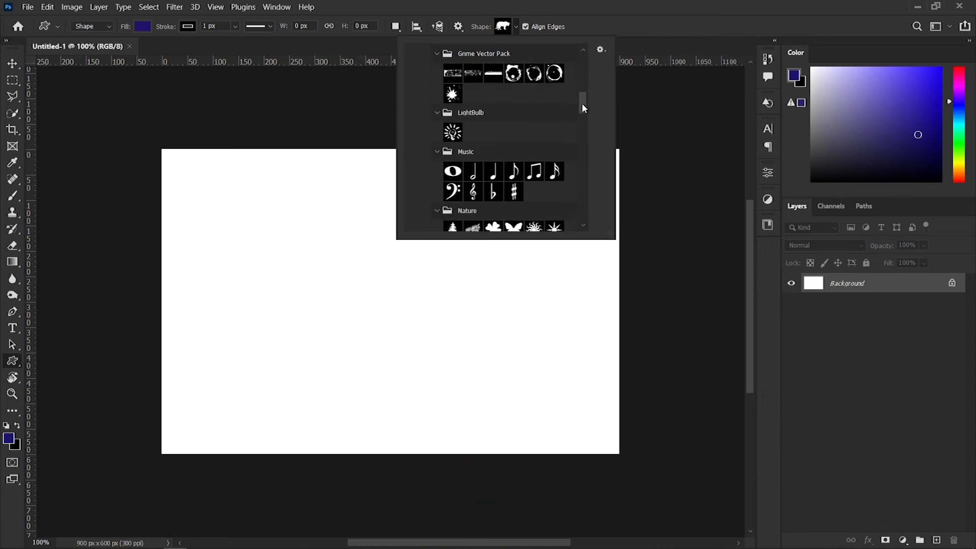
scroll("up", 3)
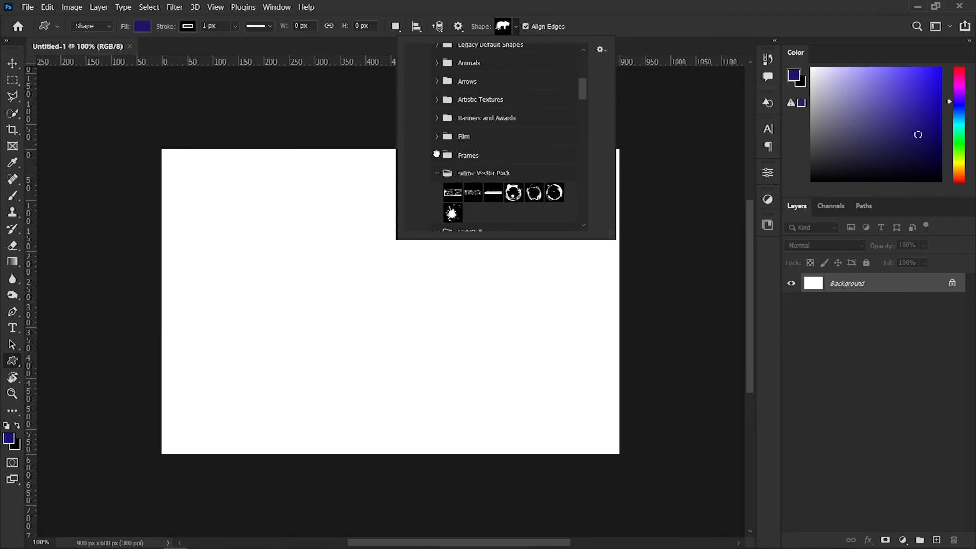
left_click(438, 118)
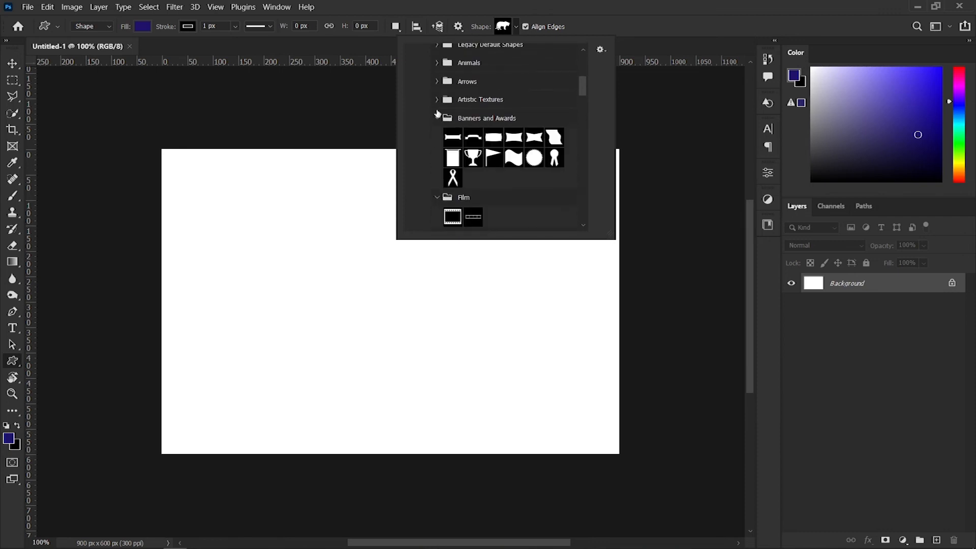
left_click(437, 82)
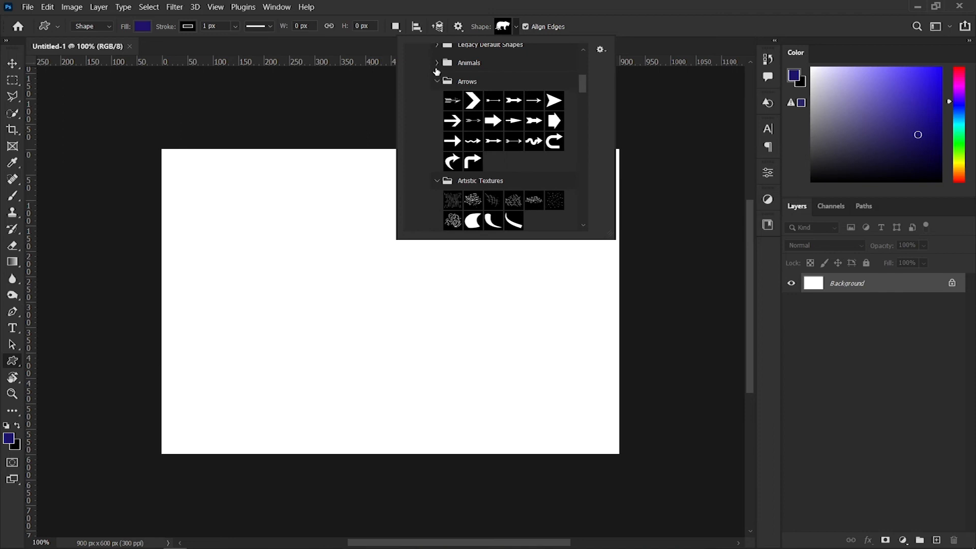
scroll("up", 3)
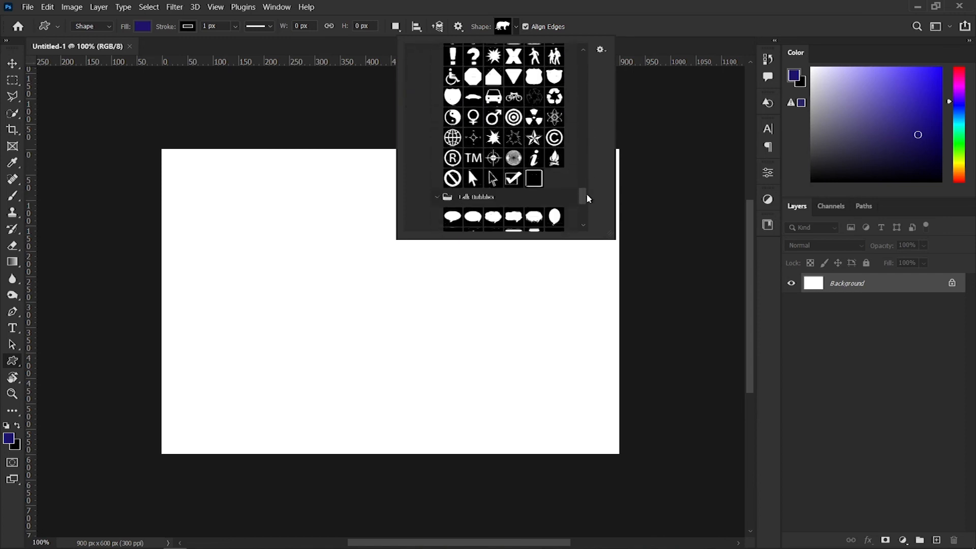
scroll("down", 3)
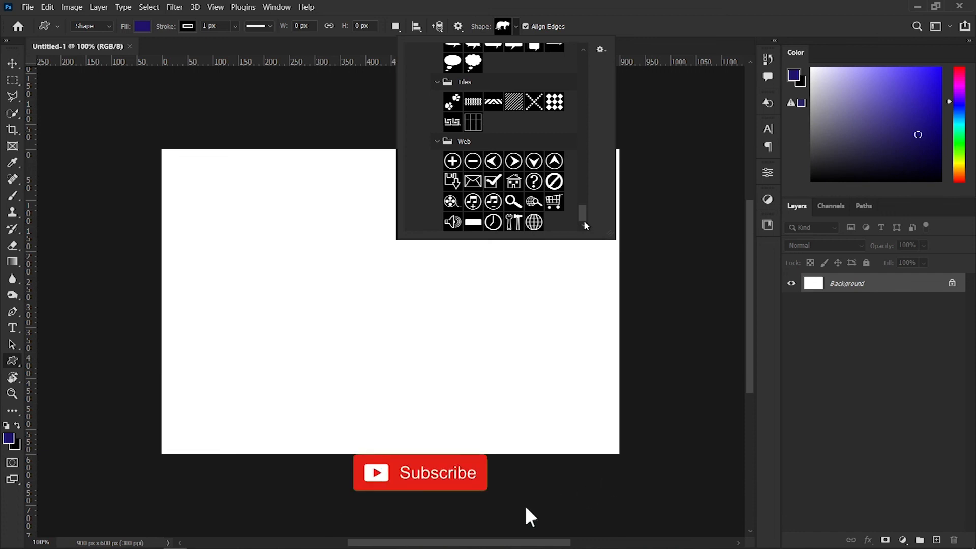
left_click(420, 473)
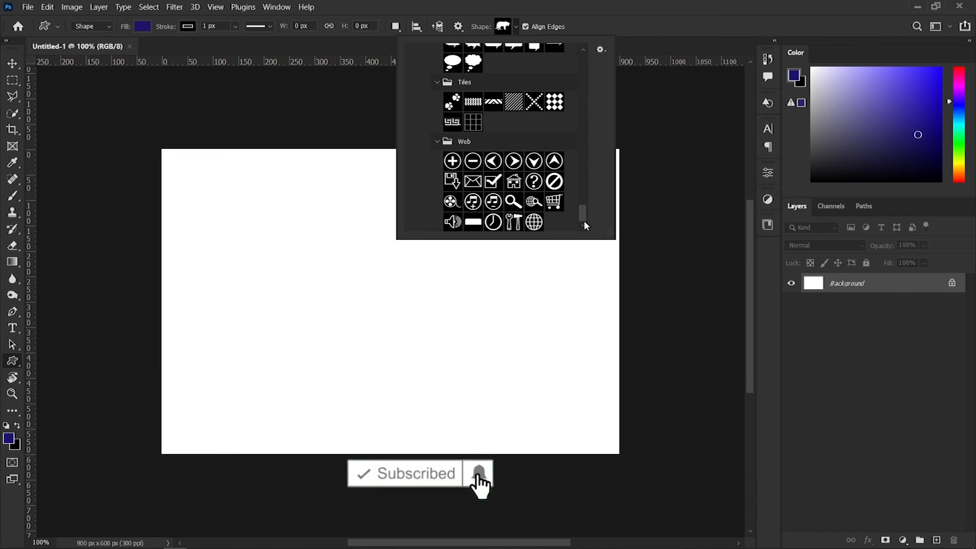